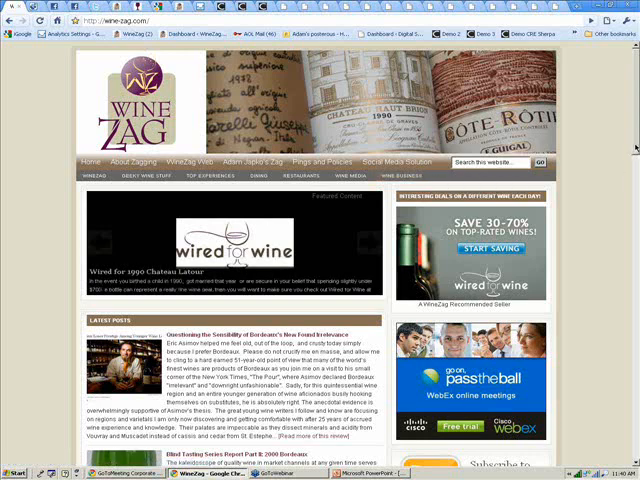
scroll("down", 3)
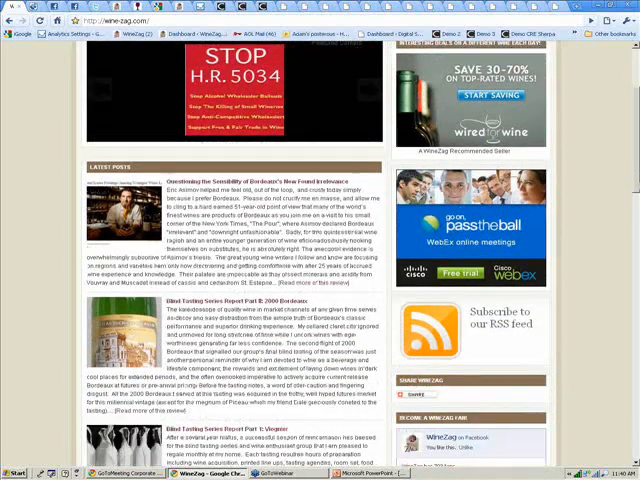
scroll("down", 3)
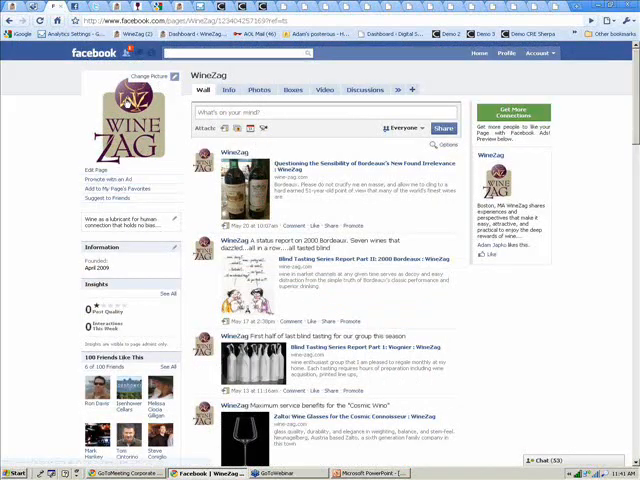
scroll("down", 3)
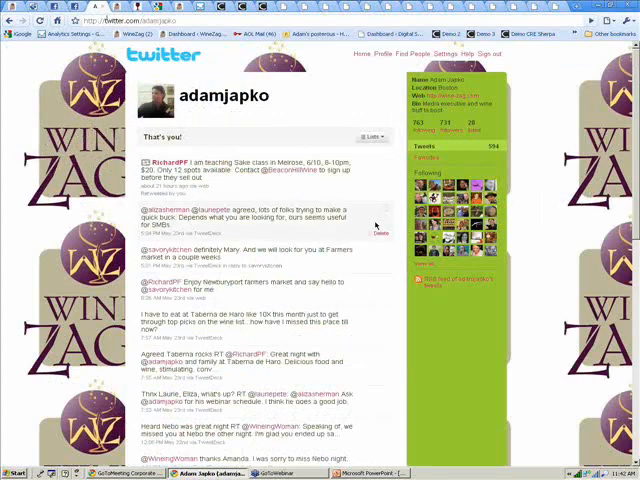
mouse_move(160, 244)
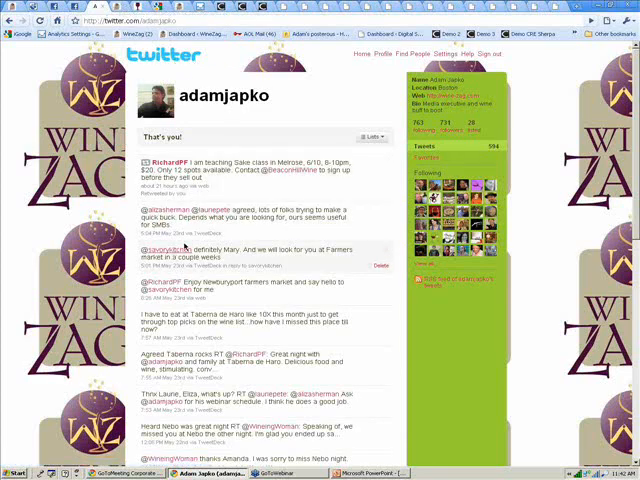